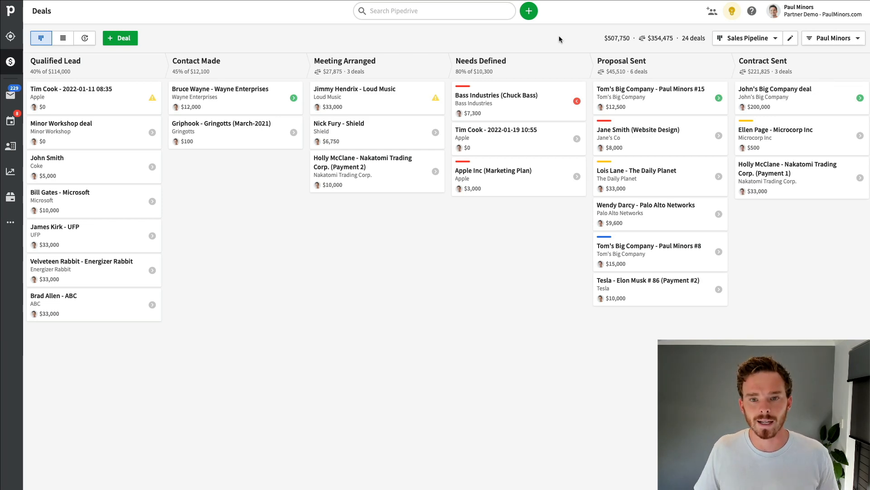
Step: Add a new deal via quick-add with Tim Cook entered as the contact person
click(528, 10)
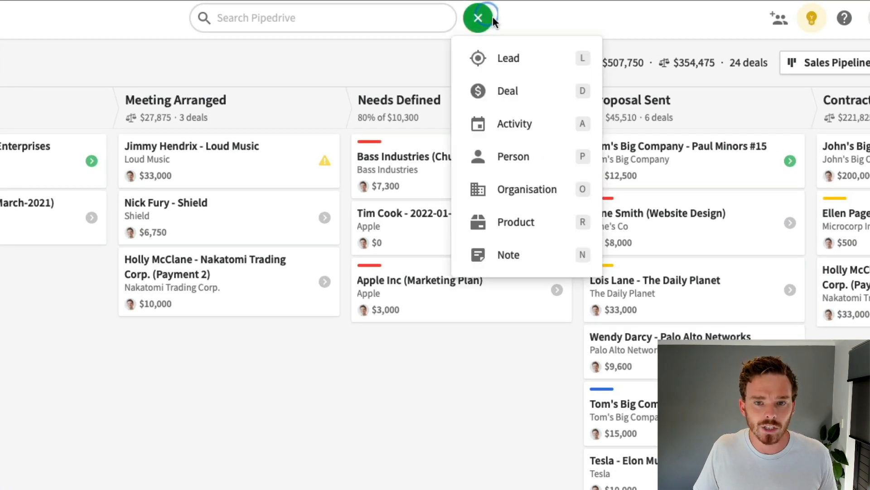
click(508, 91)
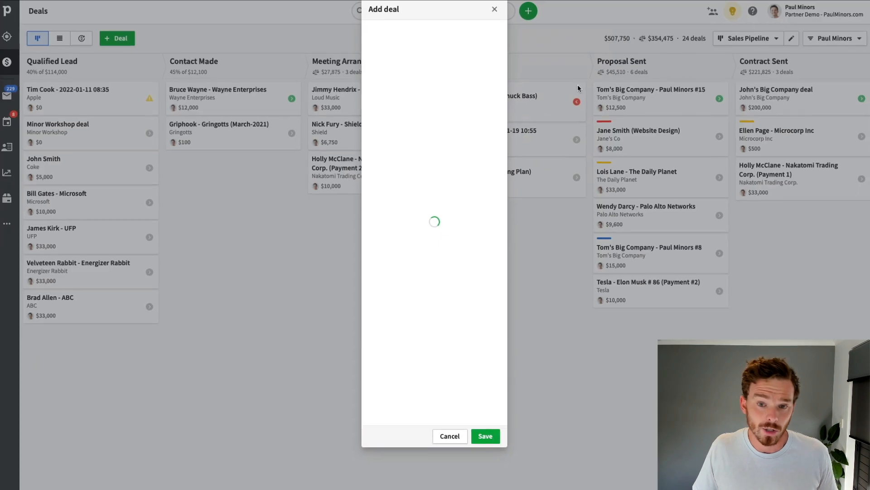
text(T)
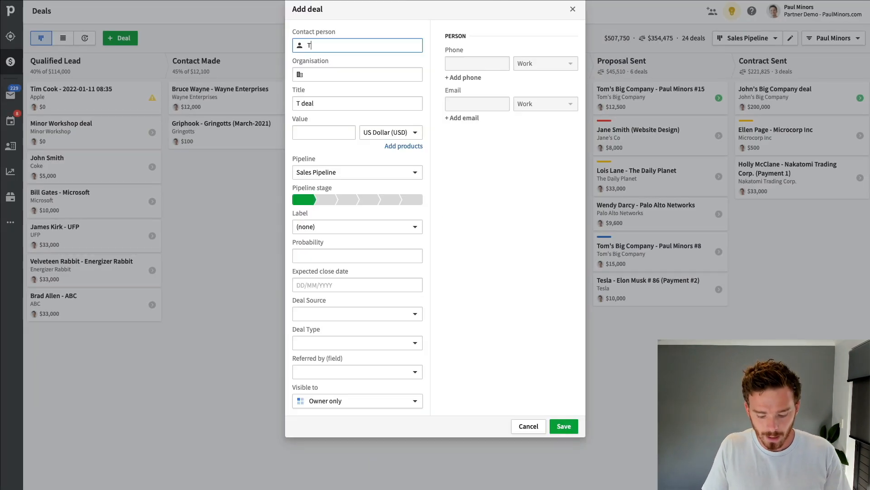
text(im Cook)
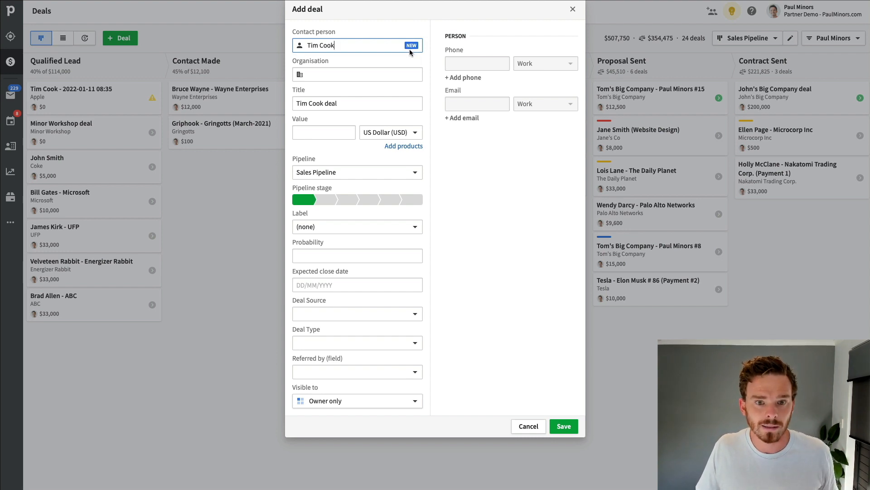
mouse_move(373, 48)
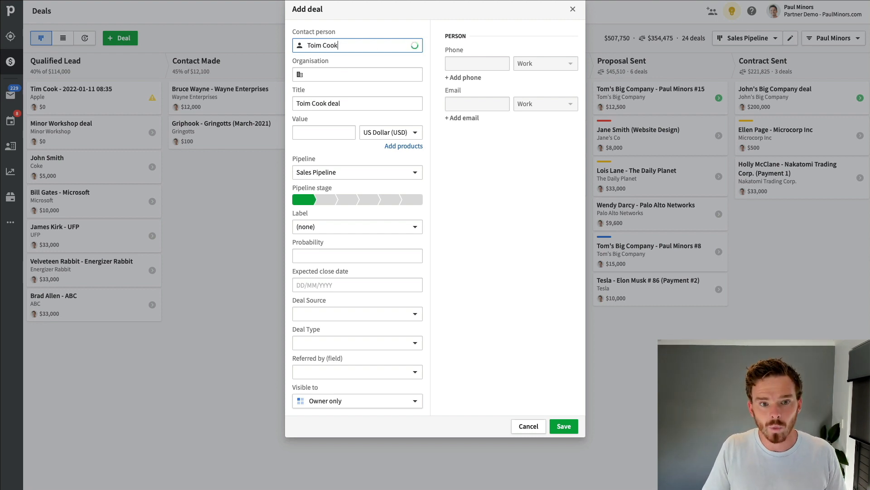
text(Tim)
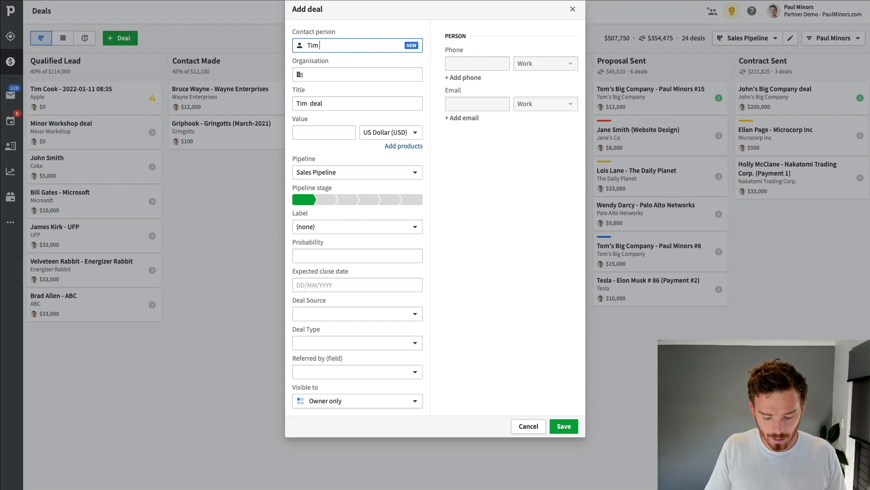
text(Cook)
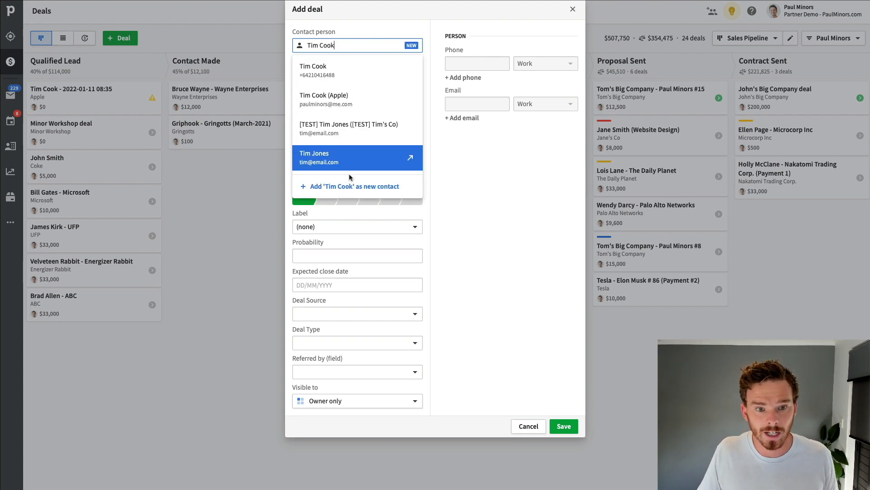
mouse_move(350, 100)
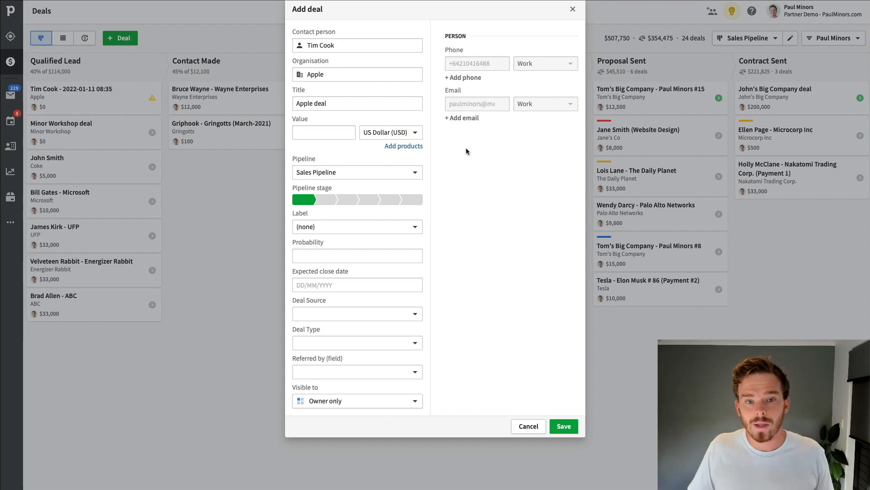
Step: Discard the deal and resume the unfinished lead import from the Import data page
click(527, 426)
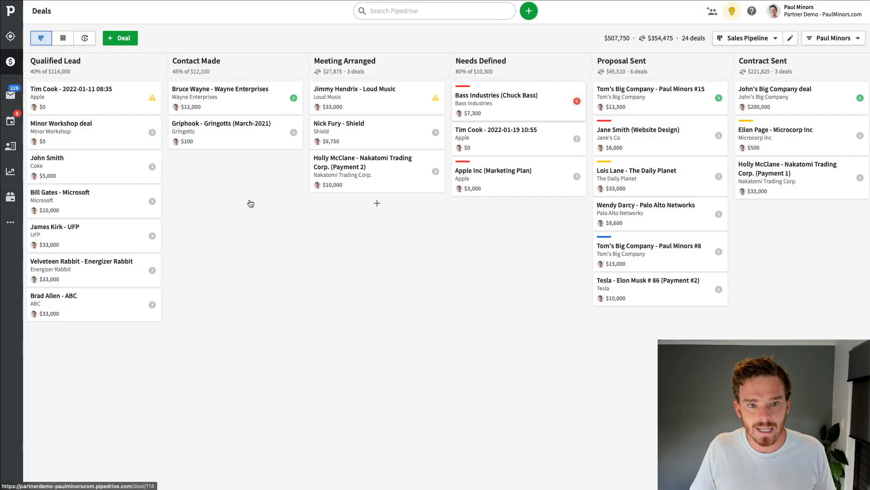
click(10, 221)
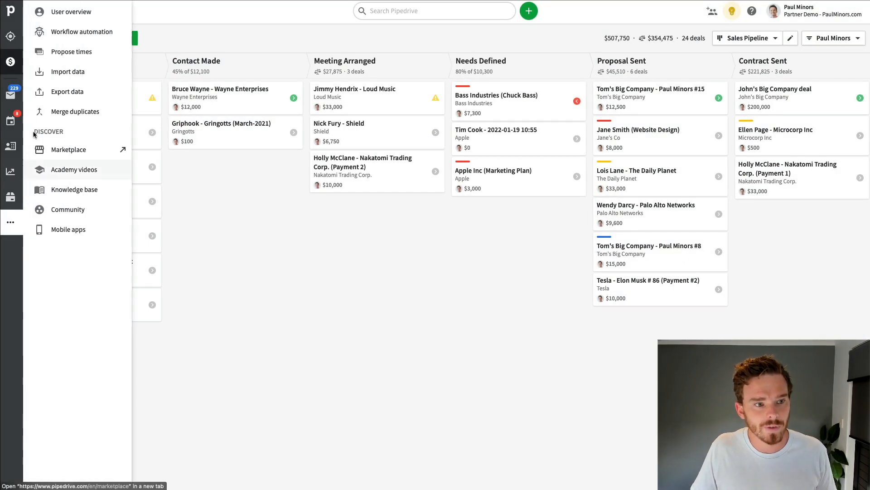
click(68, 71)
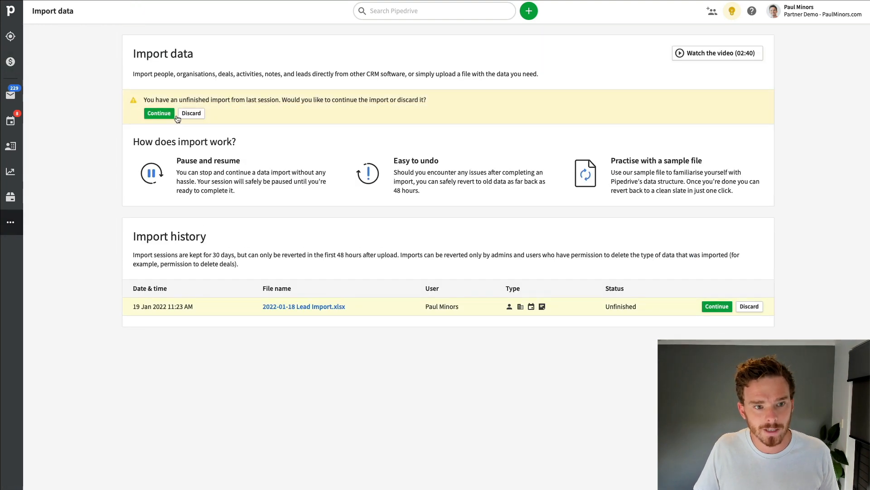
click(158, 113)
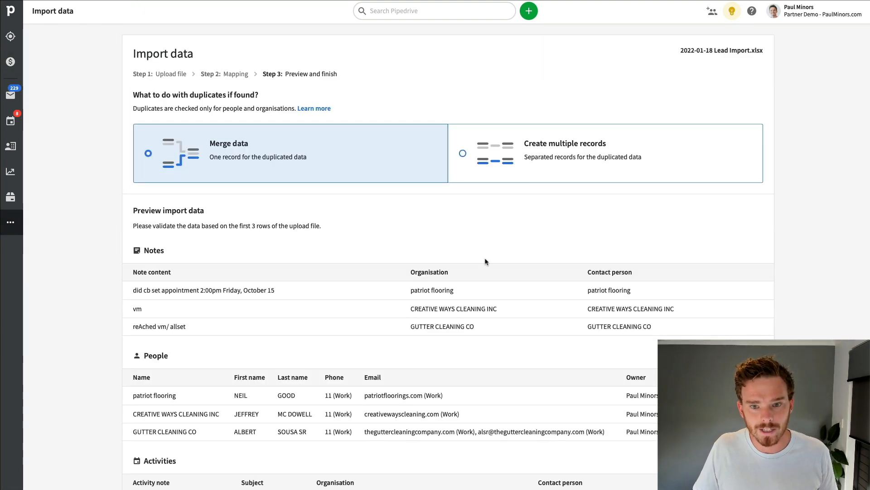
mouse_move(419, 203)
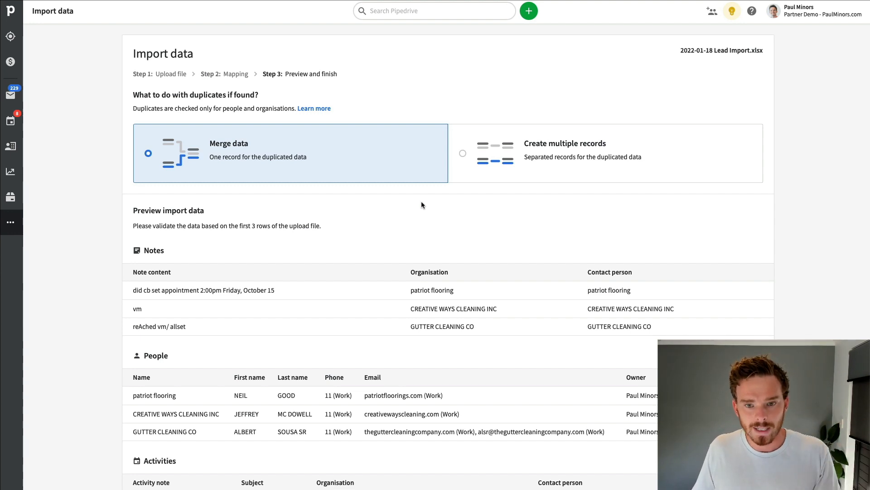
Step: Set duplicate handling to Merge data and review how duplicates are detected during import
click(463, 153)
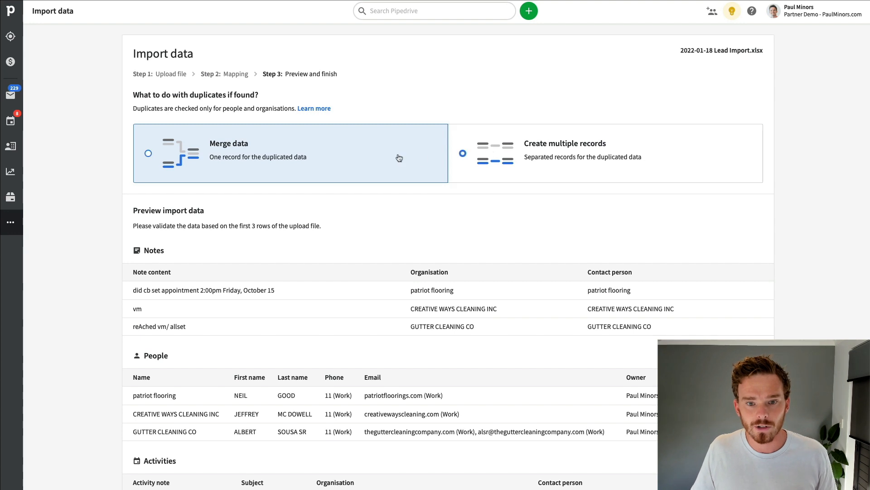
click(148, 153)
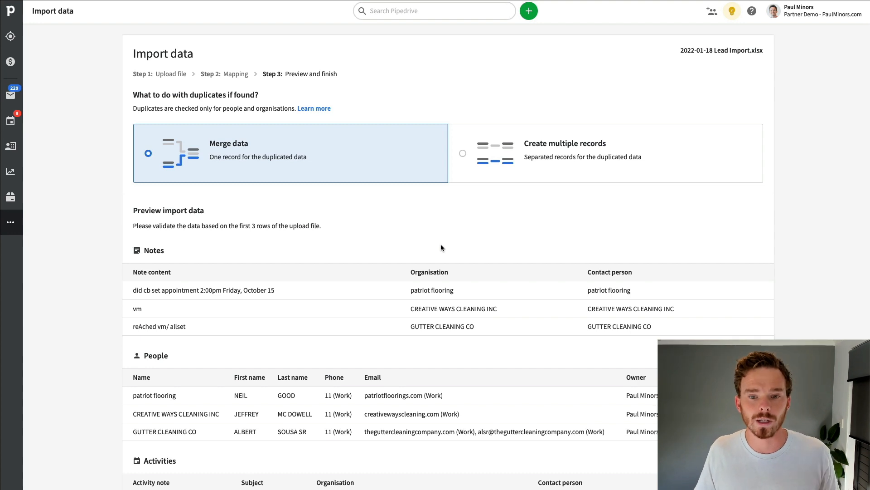
click(462, 154)
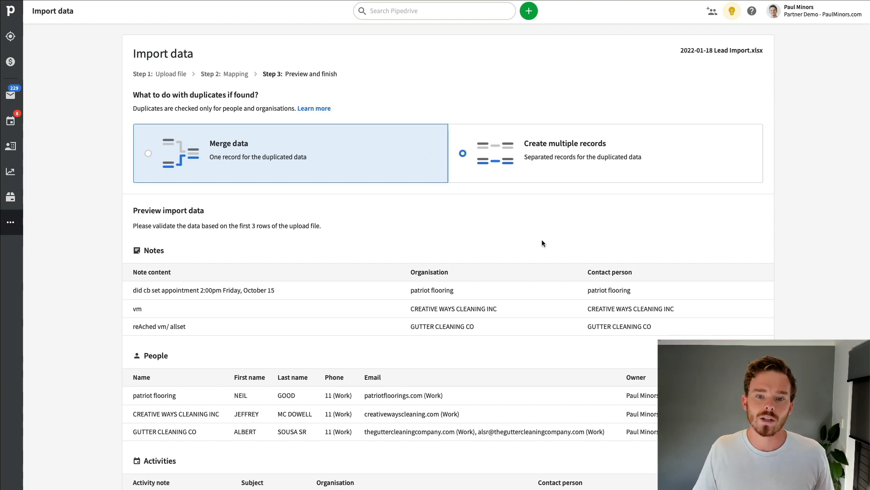
click(565, 144)
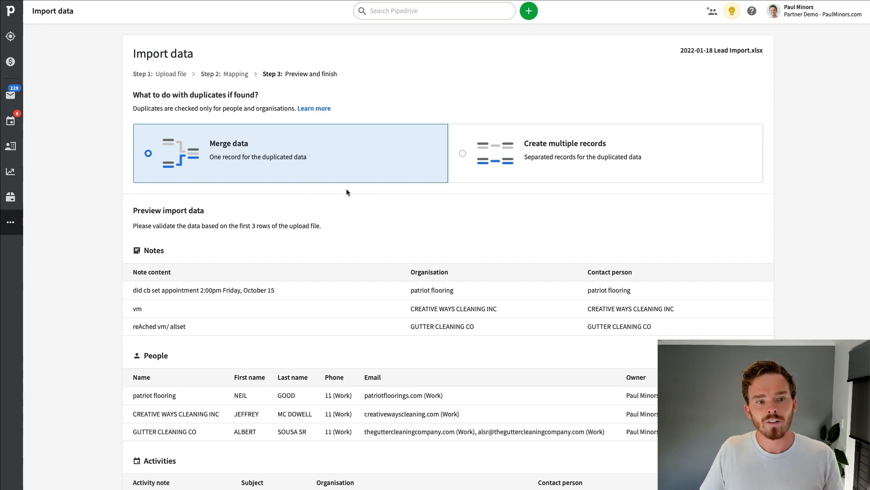
click(314, 108)
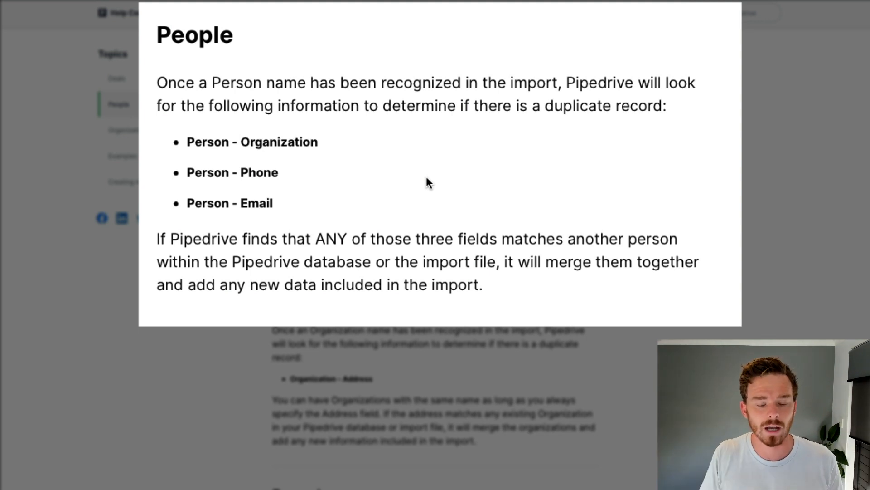
mouse_move(496, 177)
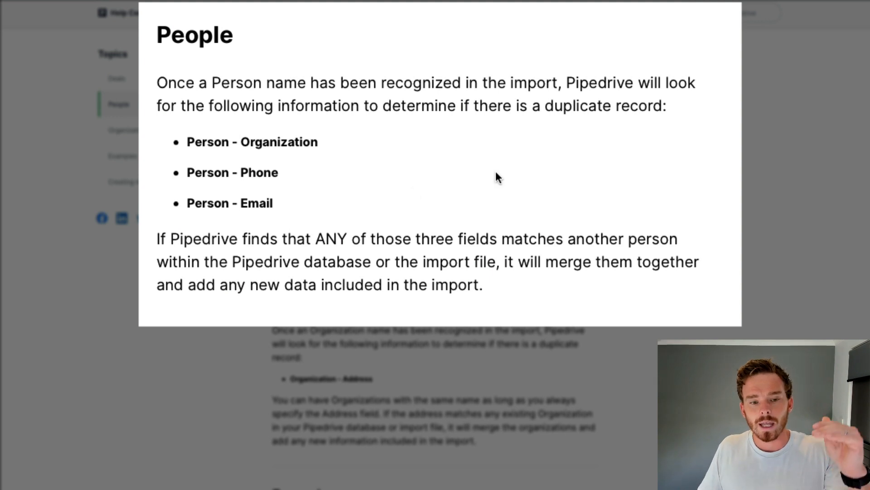
double_click(279, 141)
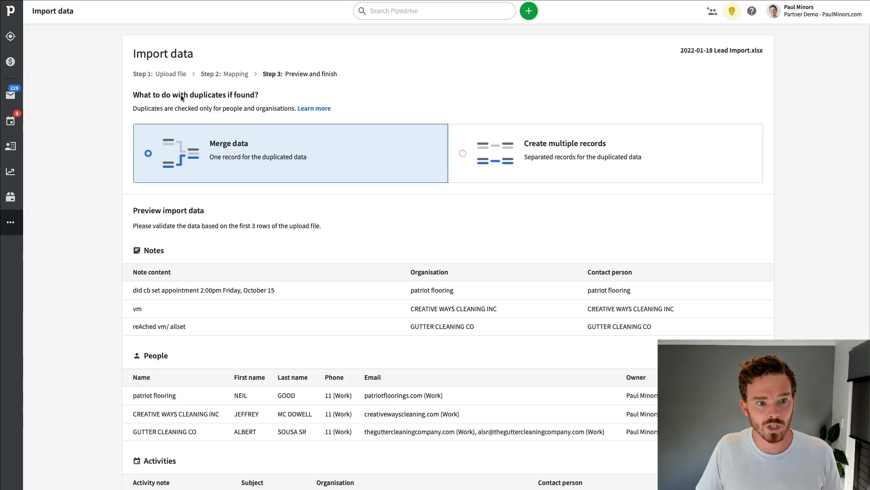
mouse_move(289, 148)
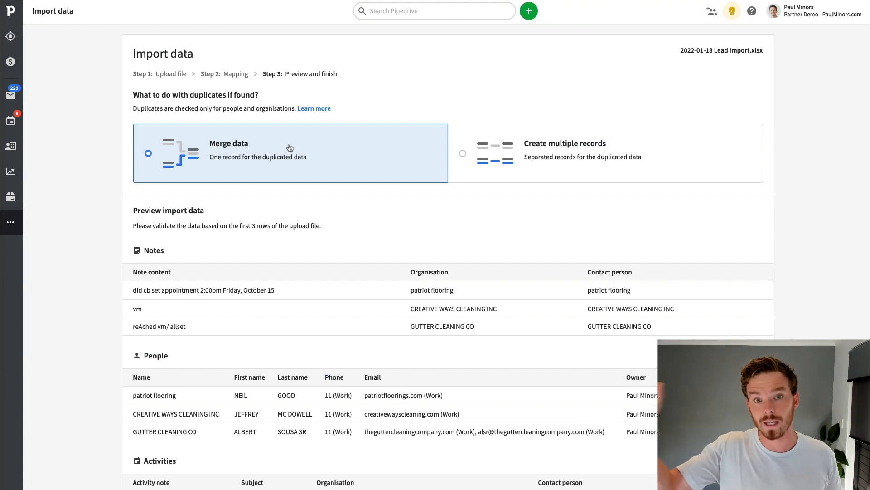
mouse_move(688, 31)
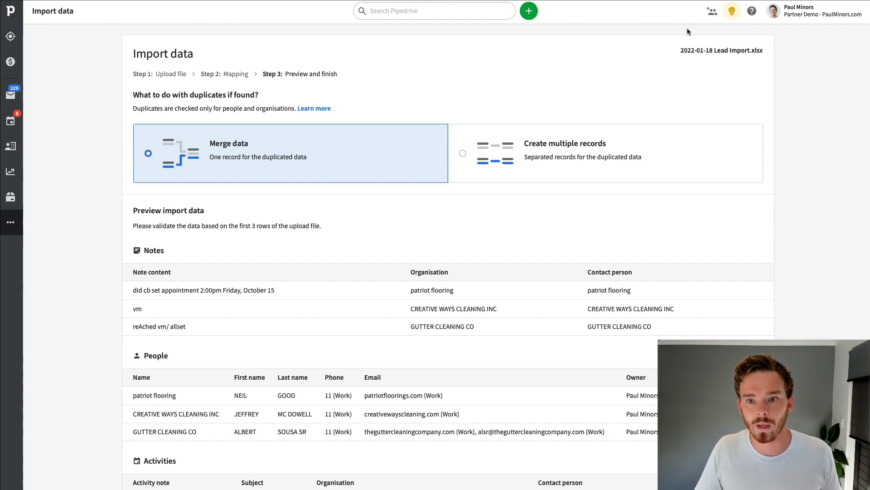
click(313, 108)
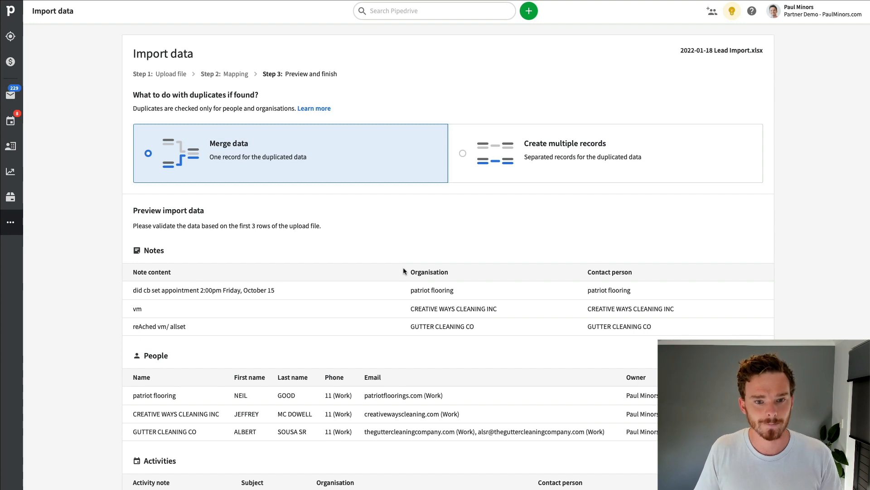
mouse_move(374, 238)
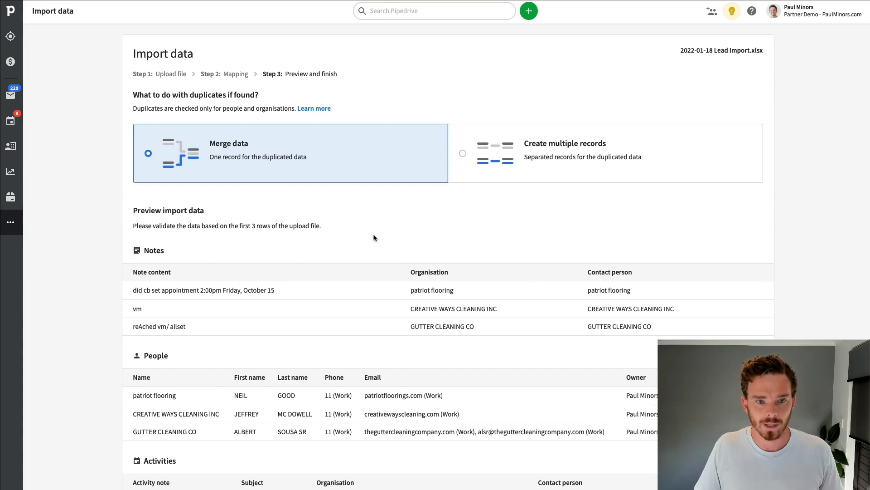
Step: Search 'tim cook' in People, open the Apple contact and start View and merge for his duplicates
click(434, 11)
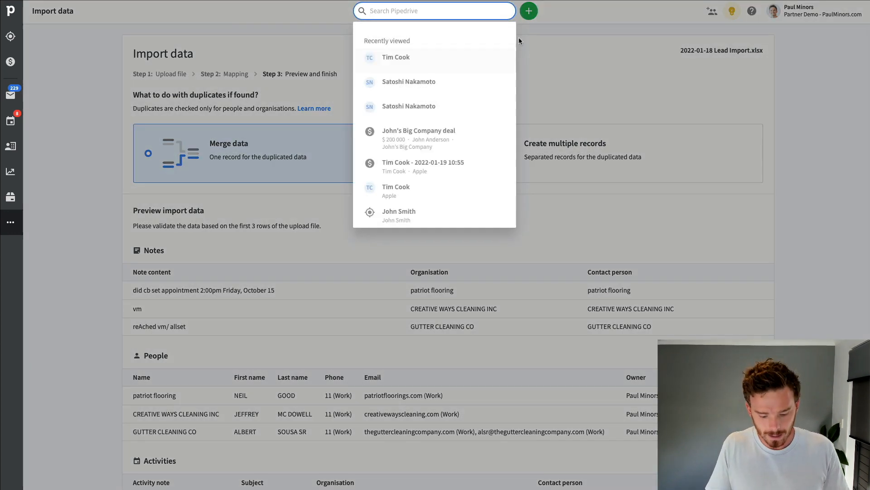
text(tim cook)
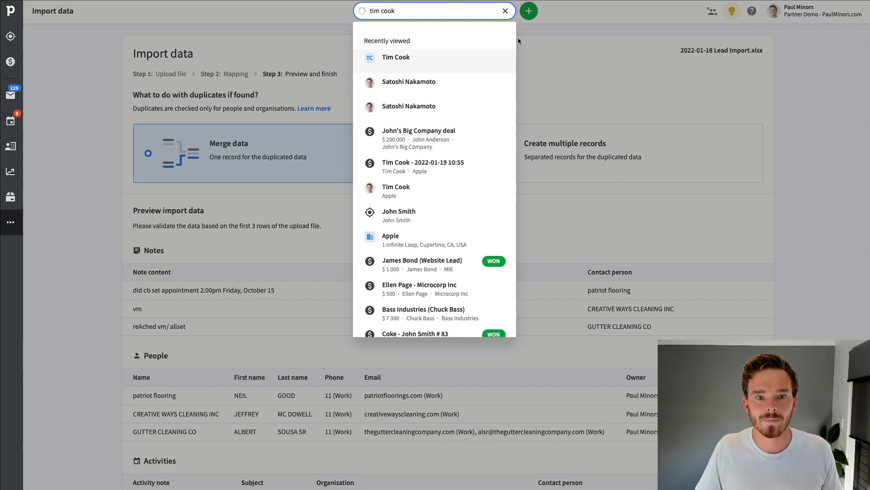
click(303, 96)
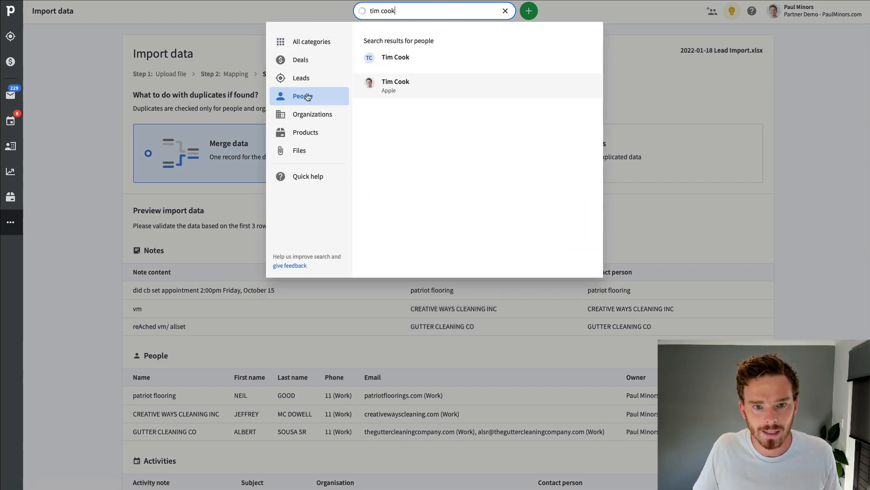
click(303, 96)
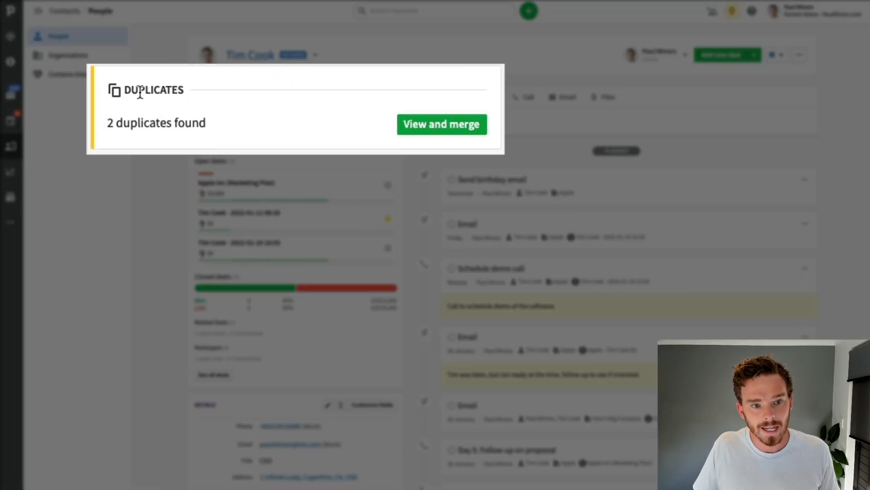
mouse_move(441, 139)
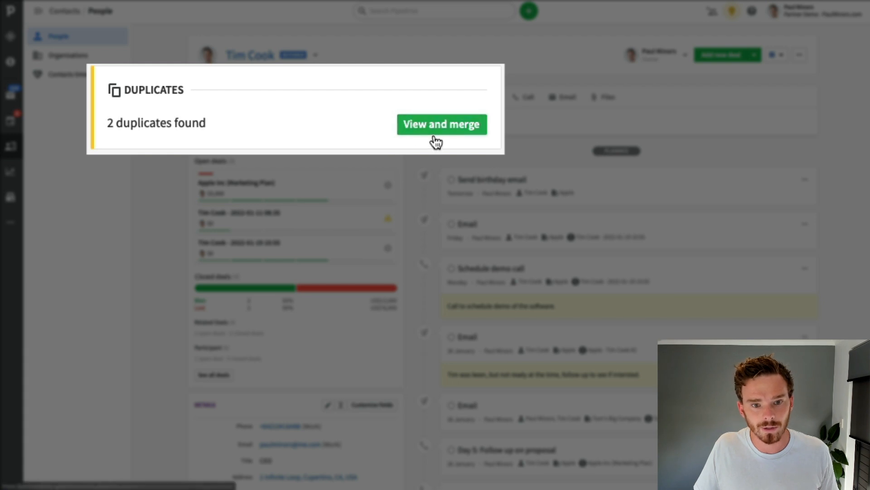
click(441, 124)
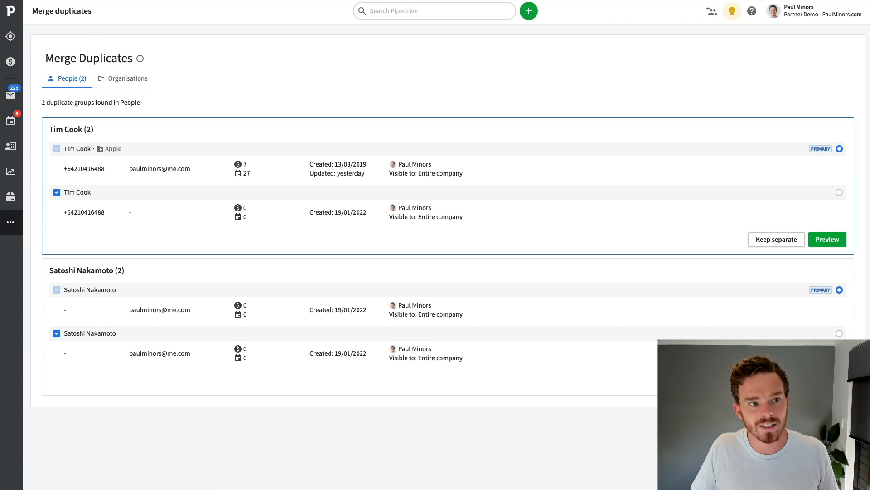
Step: Reopen the duplicates review from Tim Cook's page and preview his merged record
click(77, 148)
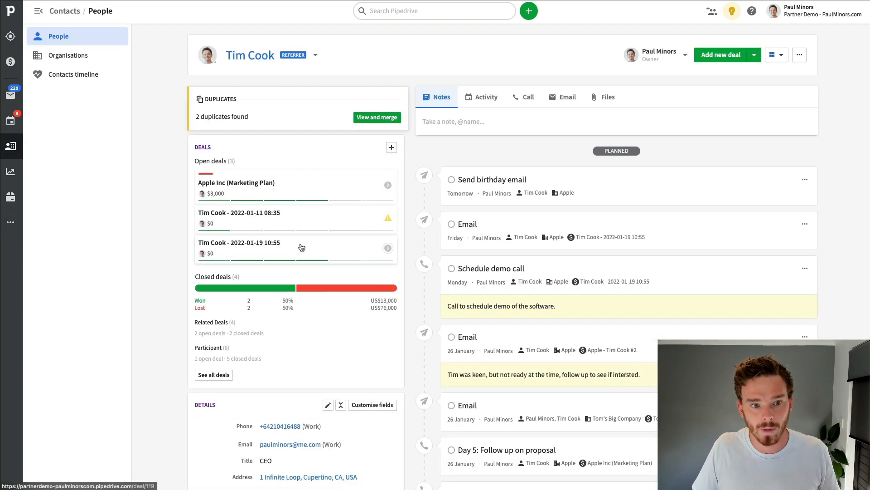
click(377, 117)
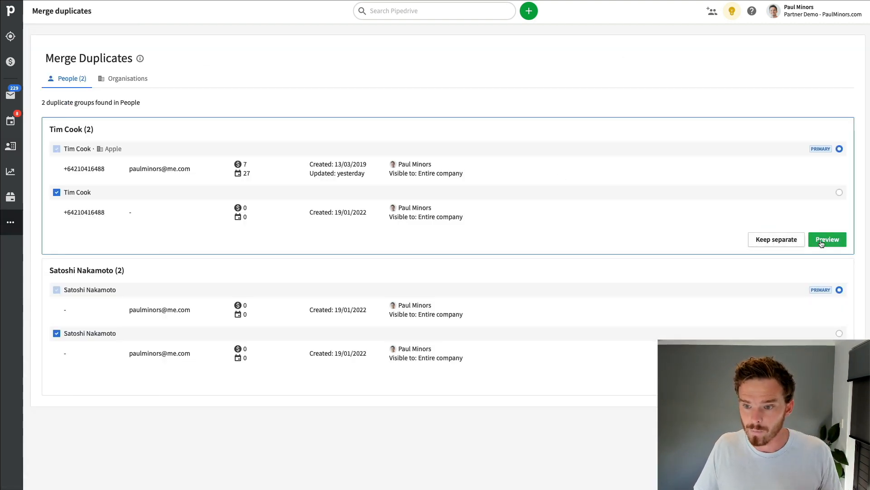
click(826, 239)
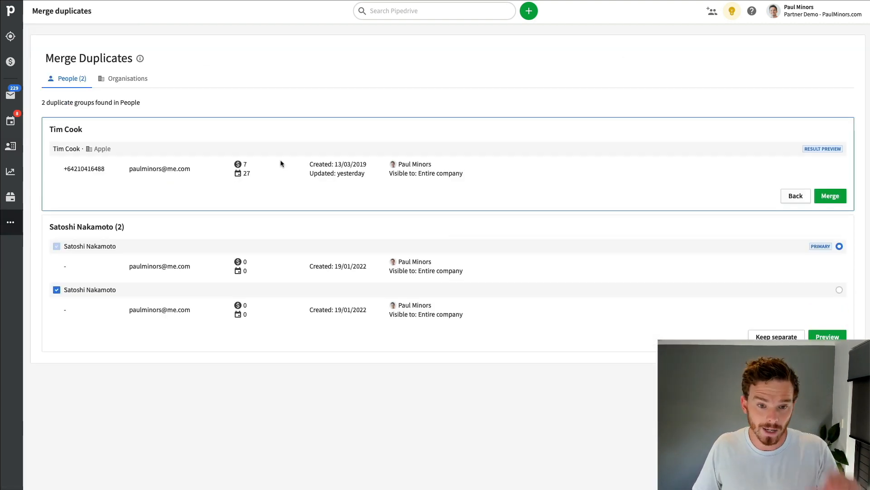
mouse_move(800, 175)
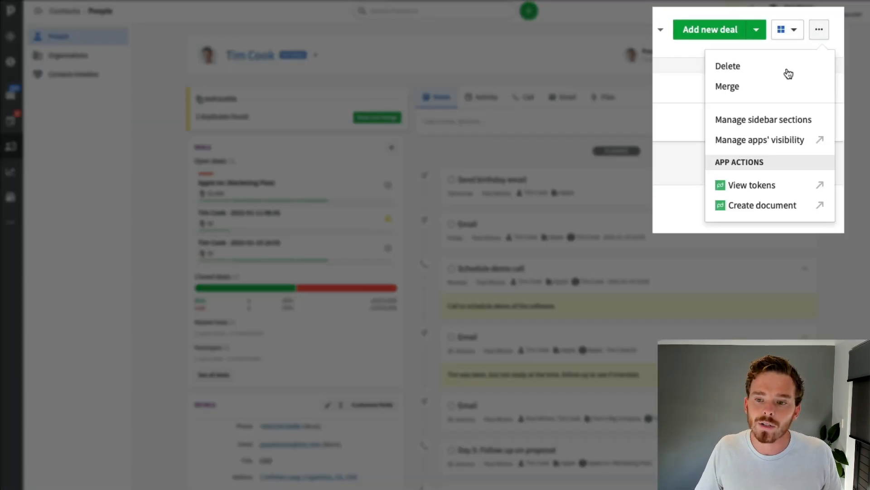
mouse_move(733, 95)
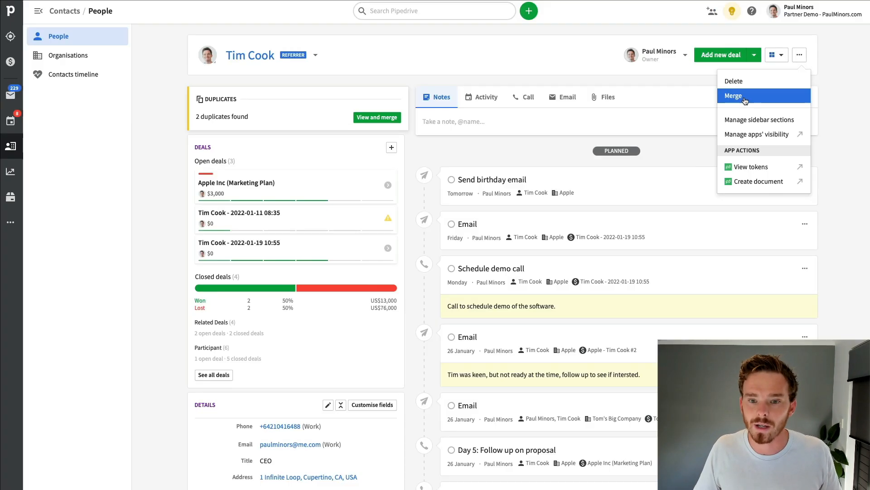
Step: Find the Apple organisation, dismiss its actions menu and show the sidebar extra tools list
text(appl)
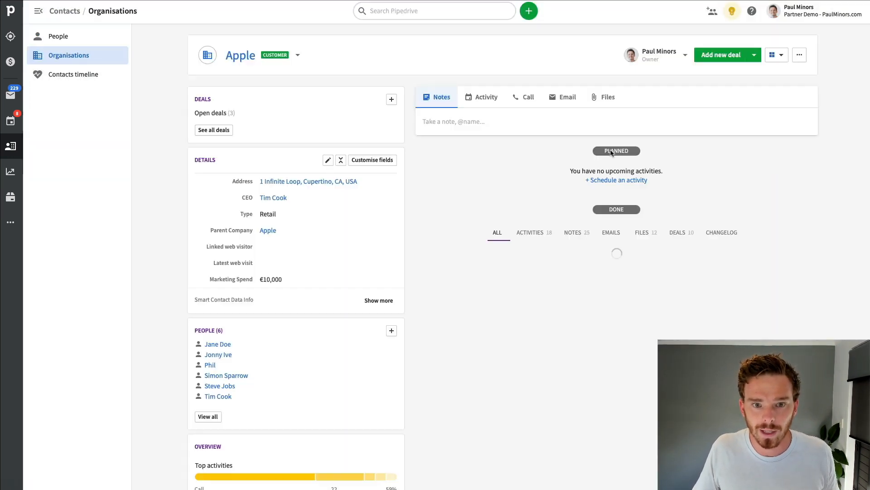
click(799, 54)
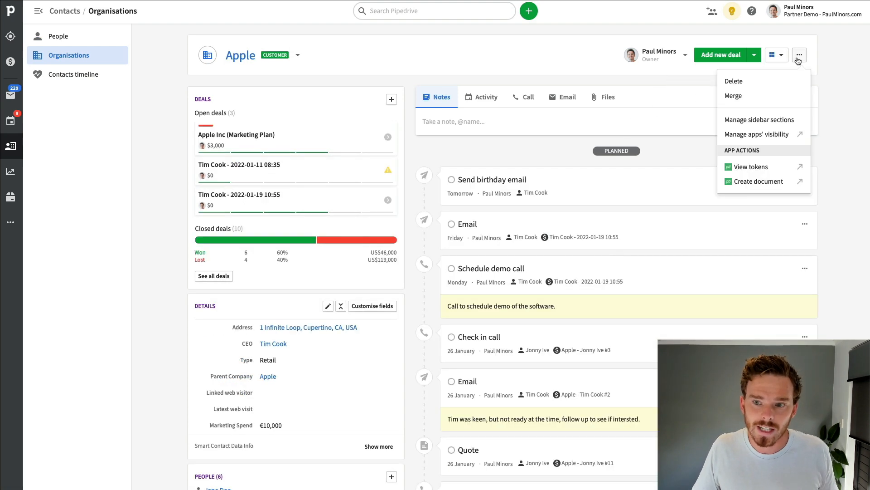
mouse_move(733, 96)
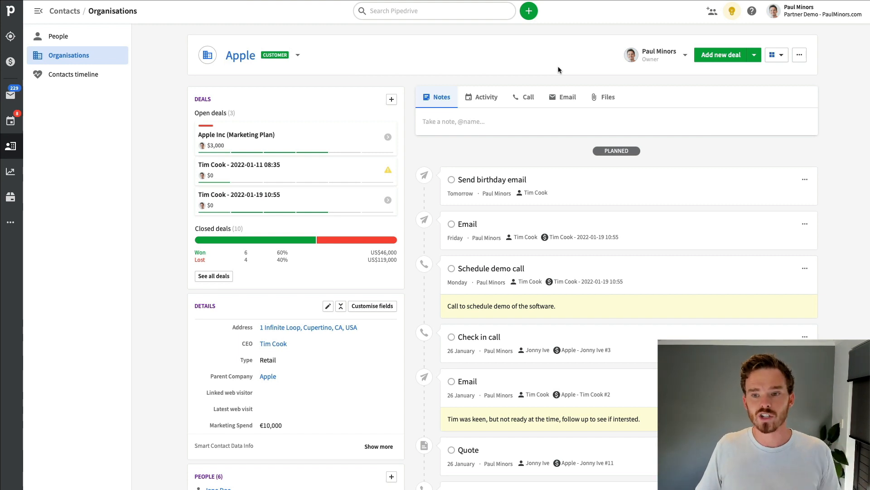
click(800, 54)
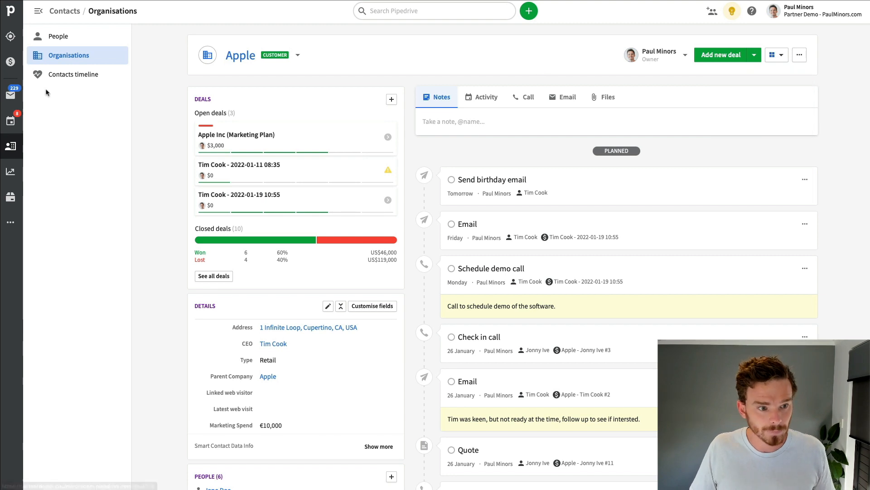
click(10, 222)
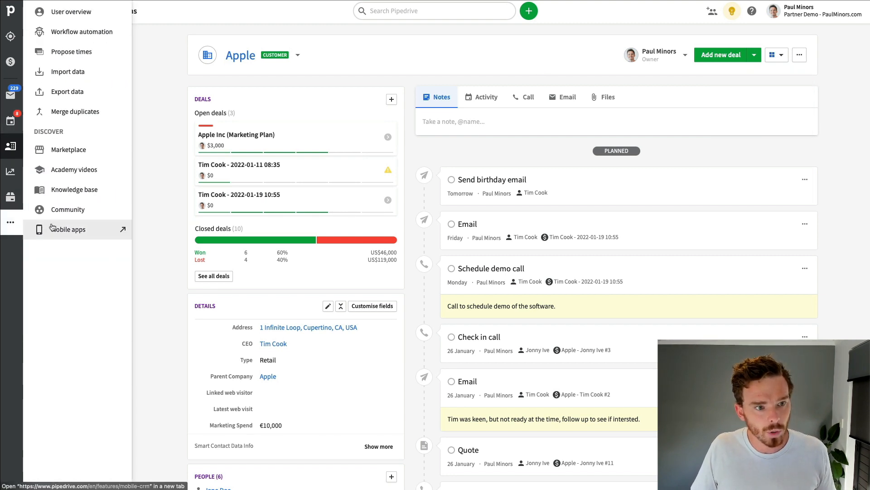
click(74, 110)
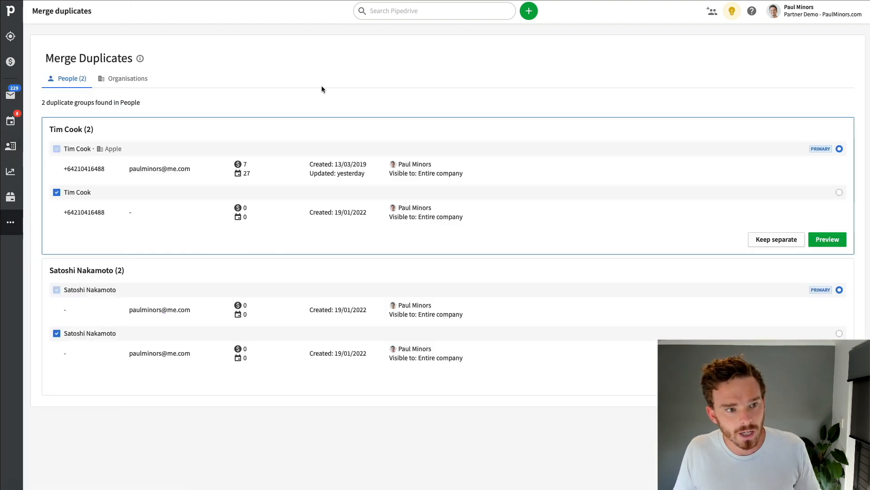
mouse_move(342, 73)
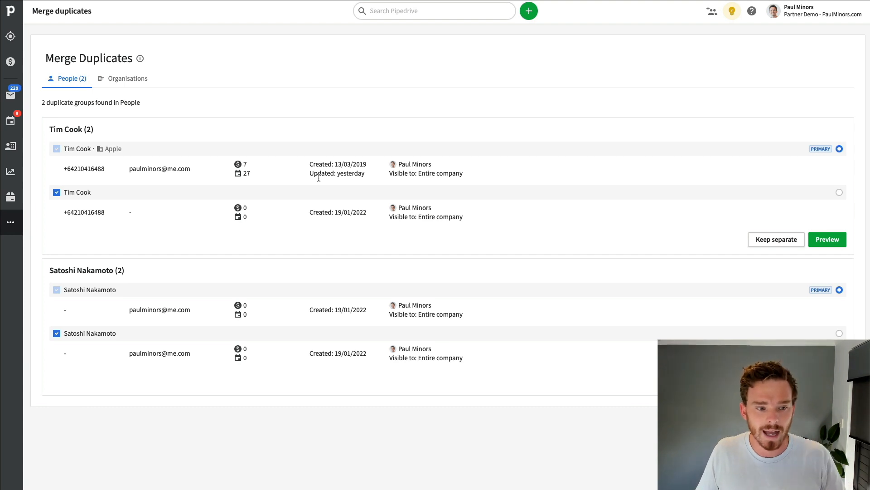
mouse_move(90, 161)
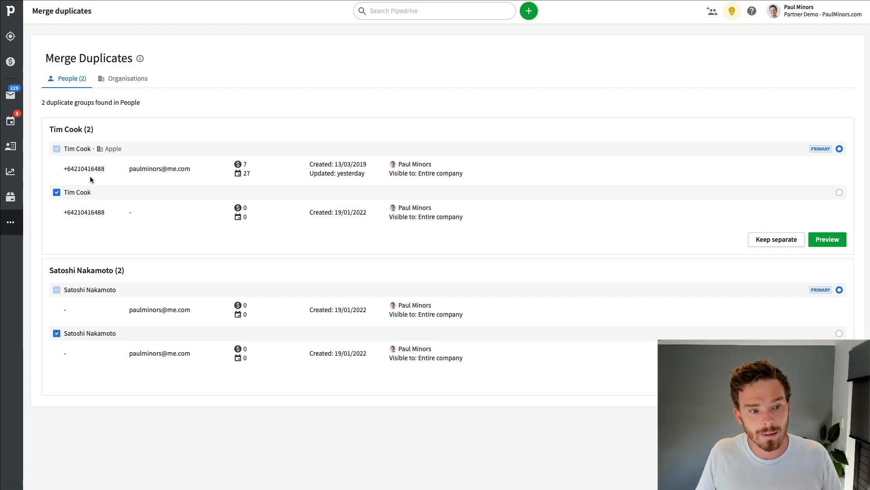
mouse_move(89, 192)
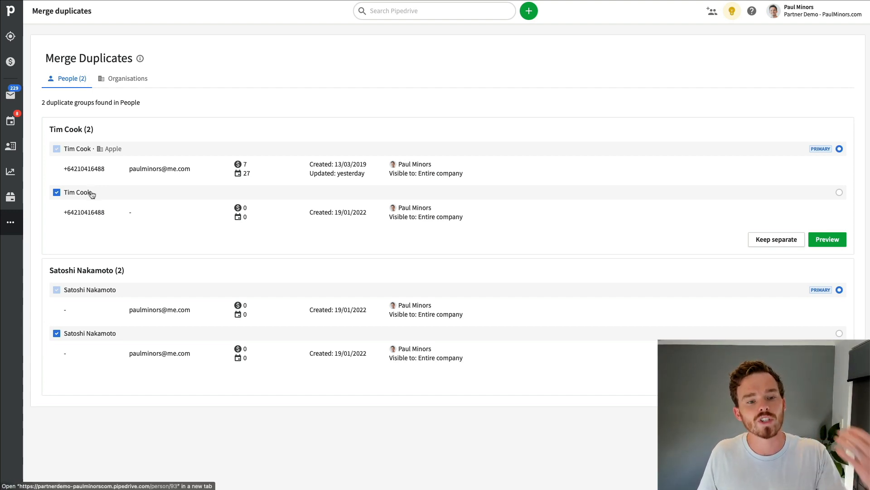
mouse_move(115, 215)
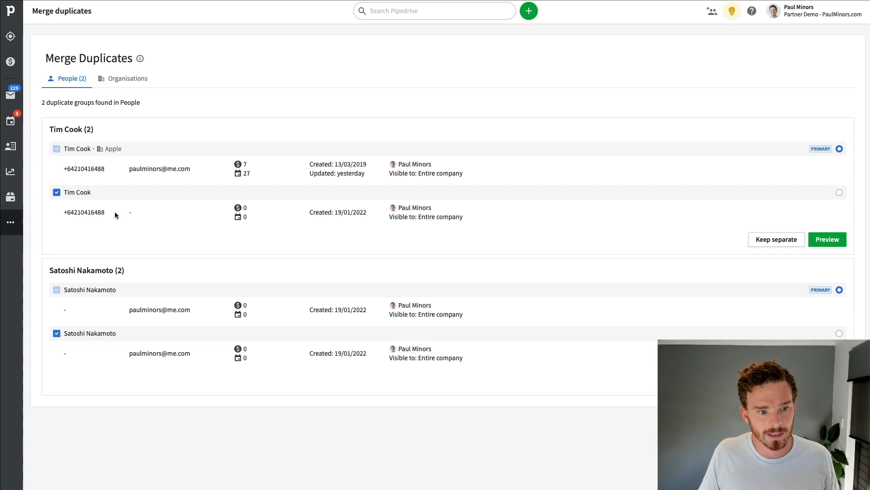
mouse_move(117, 277)
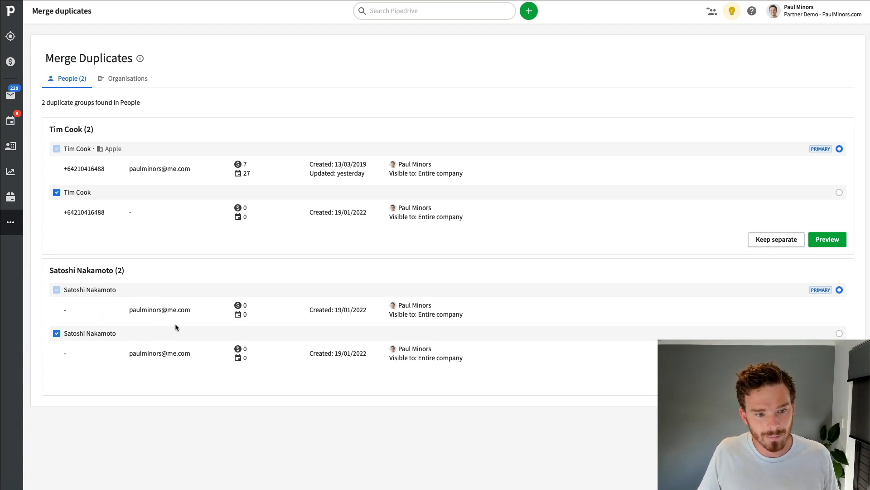
mouse_move(237, 315)
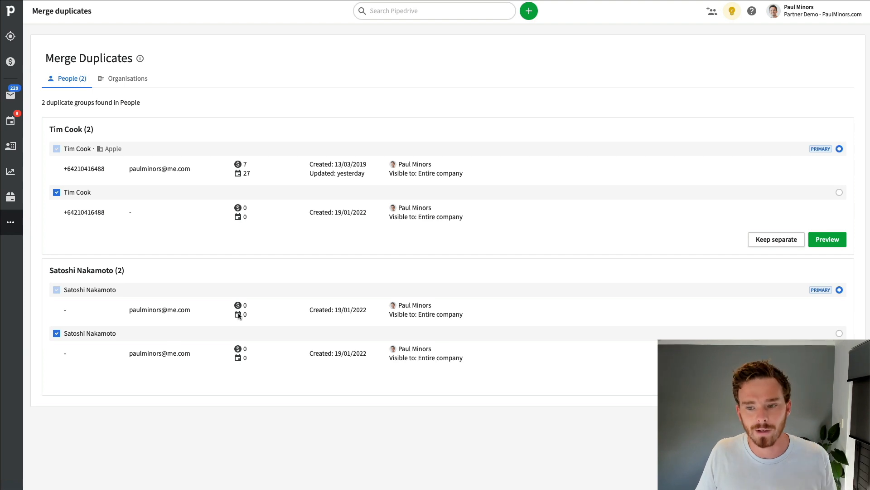
mouse_move(828, 239)
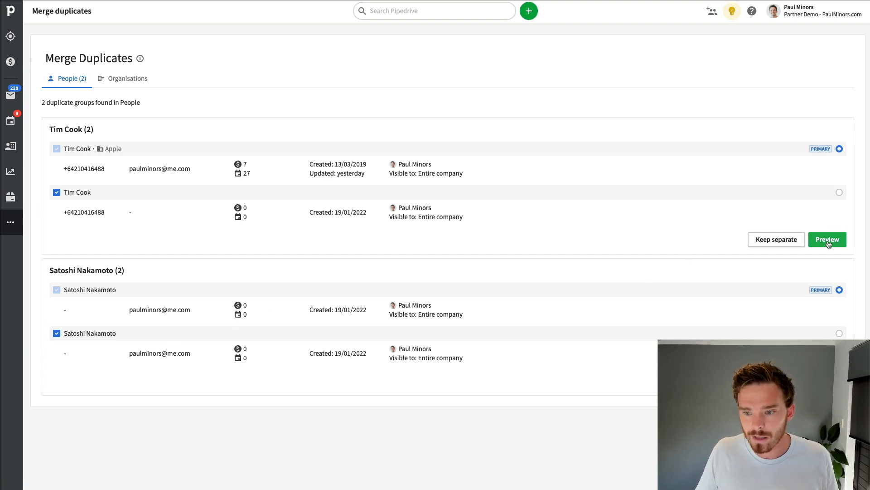
click(827, 239)
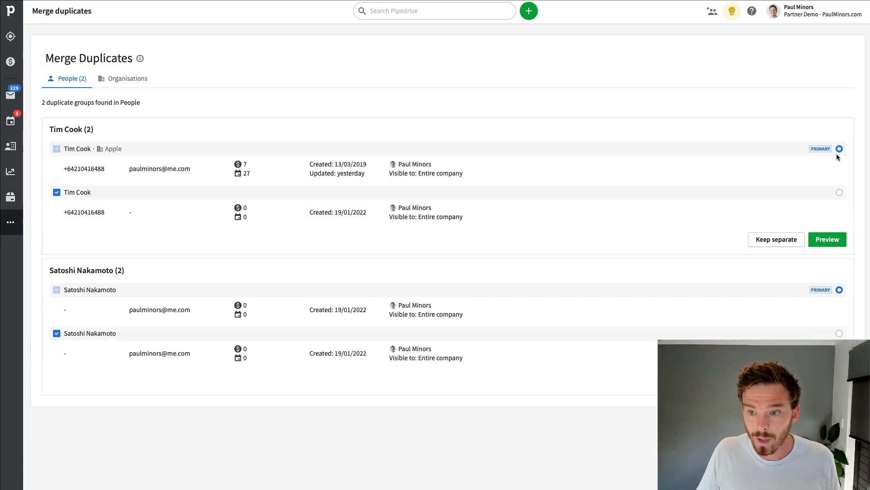
mouse_move(837, 192)
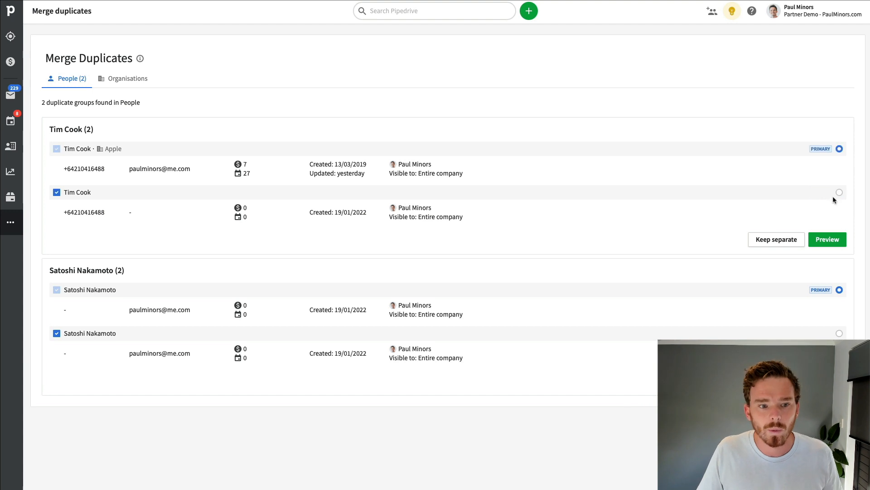
mouse_move(501, 193)
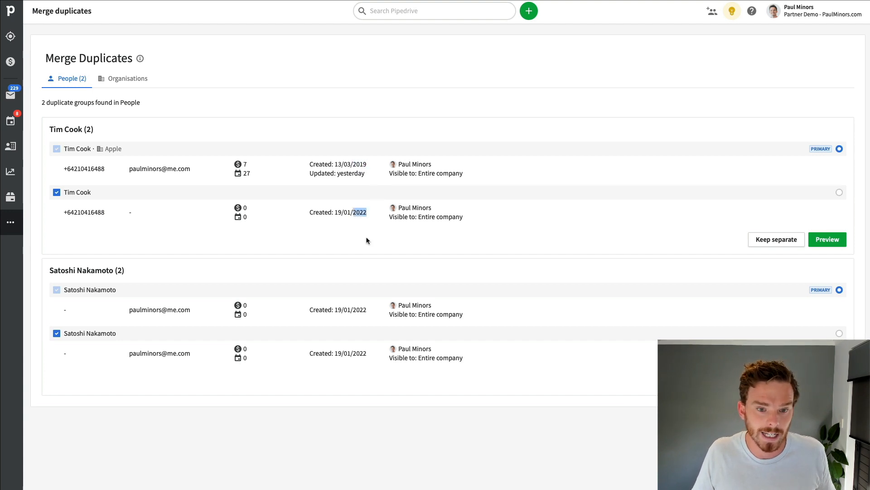
mouse_move(507, 209)
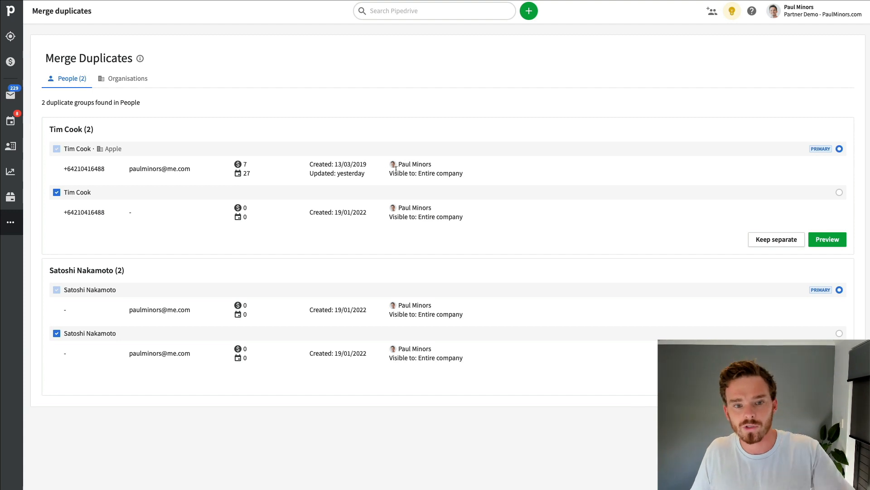
mouse_move(840, 148)
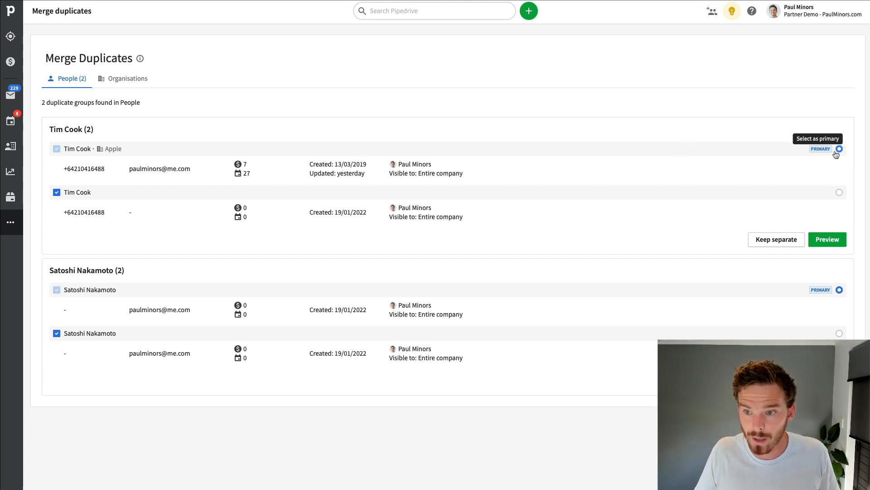
Step: Preview and merge the two Tim Cook contacts, then view the merged person's details
click(827, 239)
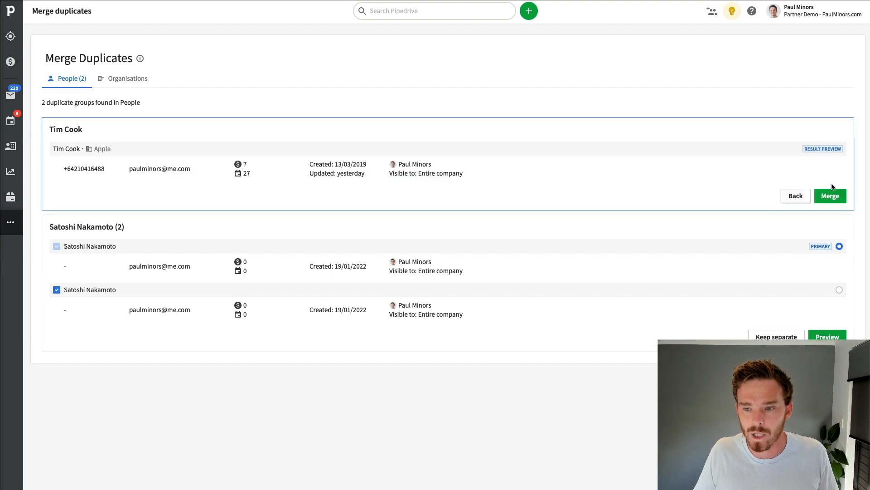
click(830, 195)
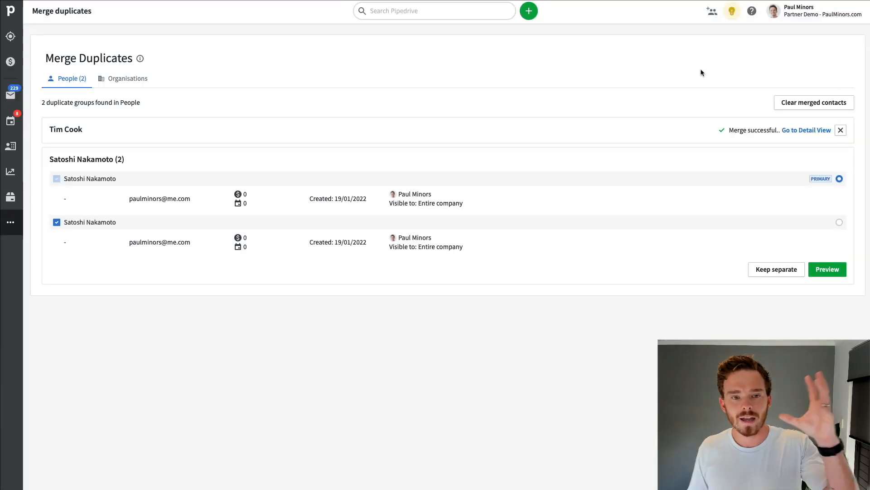
mouse_move(806, 130)
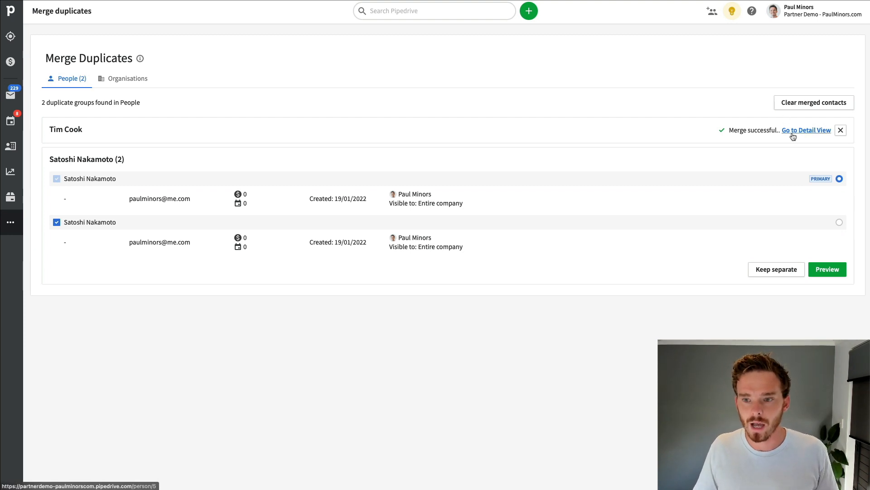
click(807, 130)
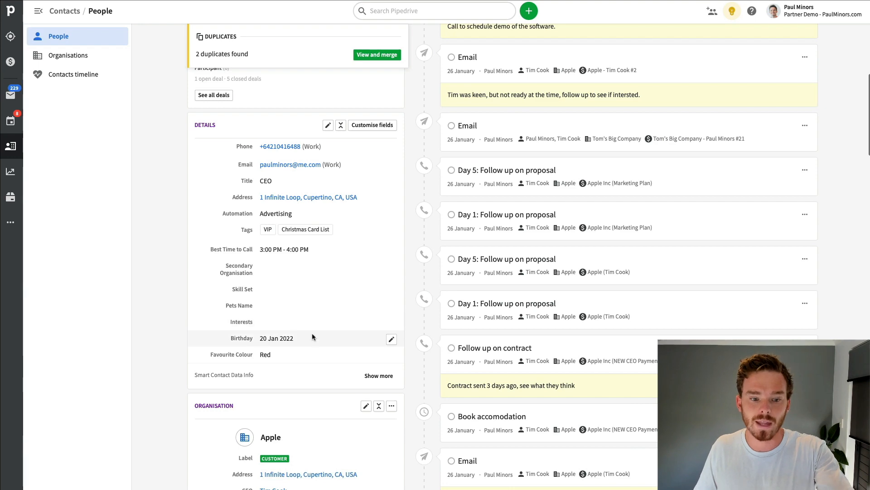
scroll(up, 3)
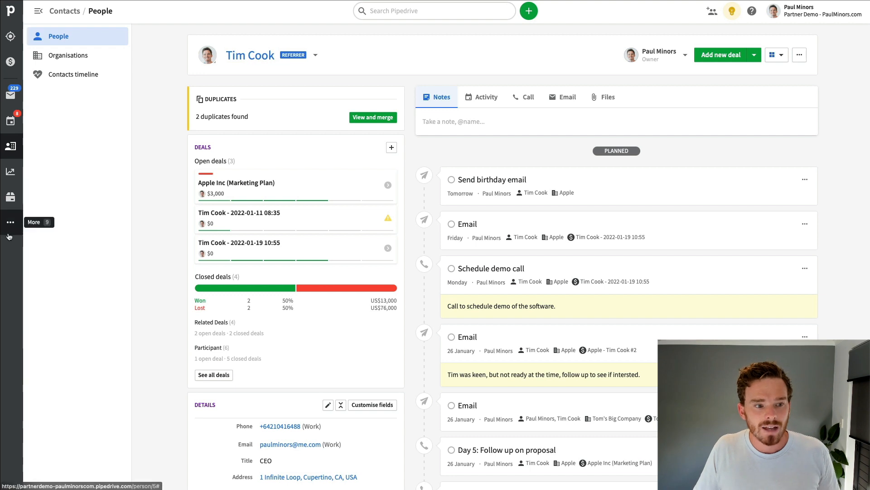
Step: Go back to the Merge Duplicates page showing Tim Cook merged
click(373, 117)
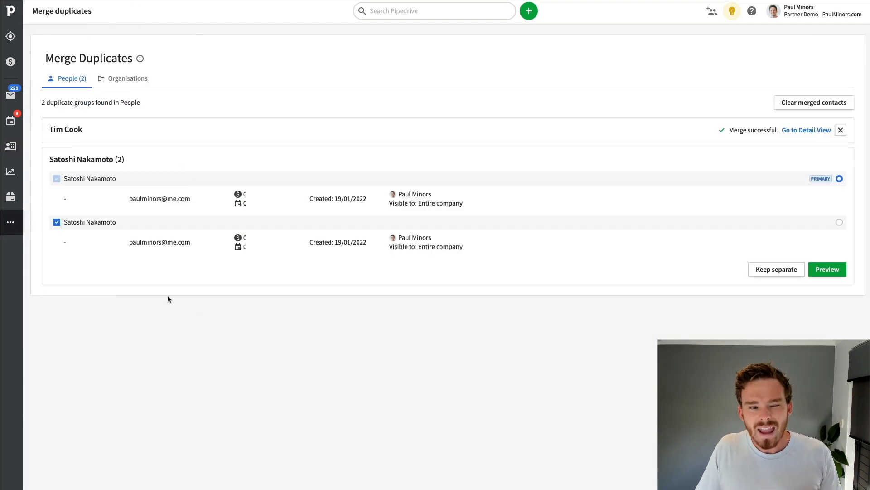
mouse_move(312, 284)
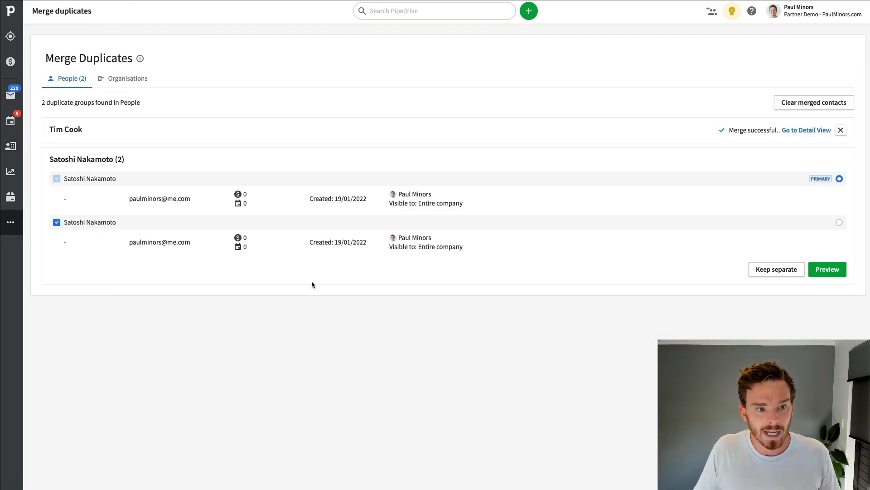
mouse_move(375, 284)
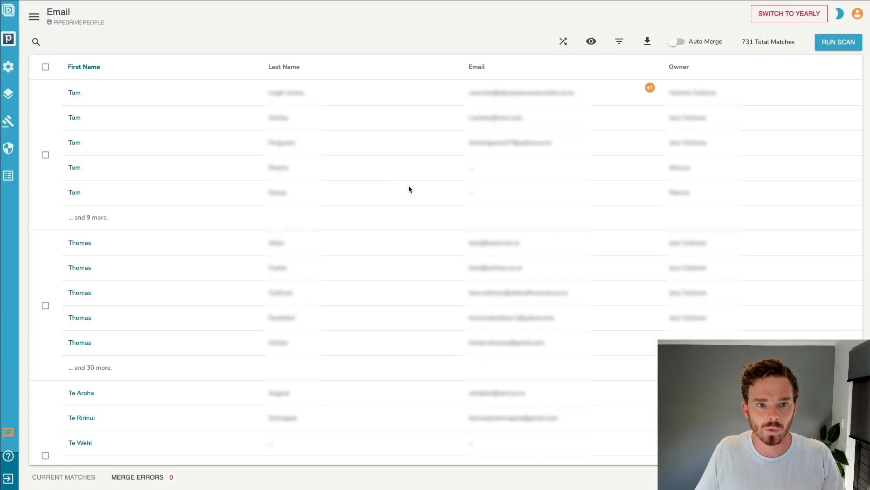
mouse_move(405, 188)
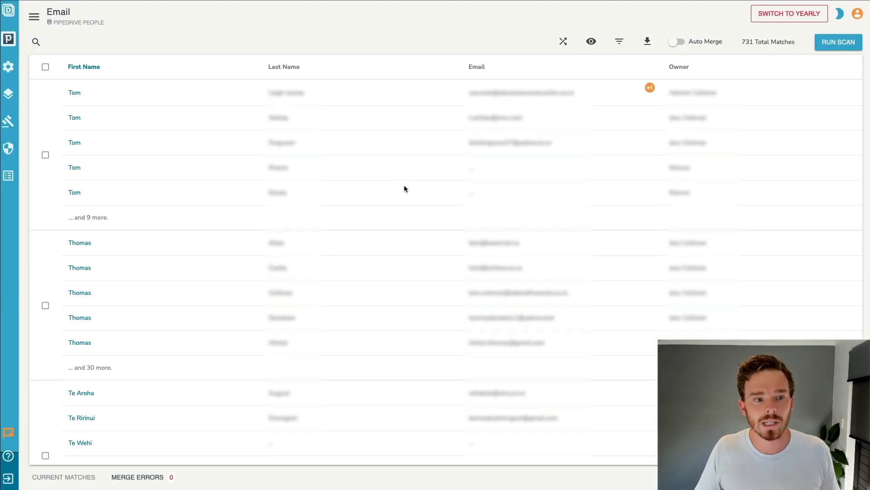
mouse_move(397, 185)
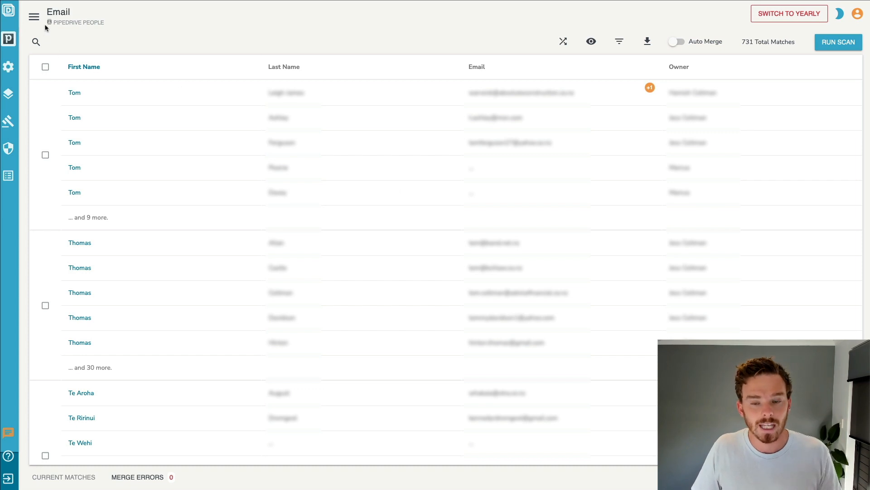
Step: Show My Data Pads, listing the Email pad's 731 Pipedrive people matches
click(33, 16)
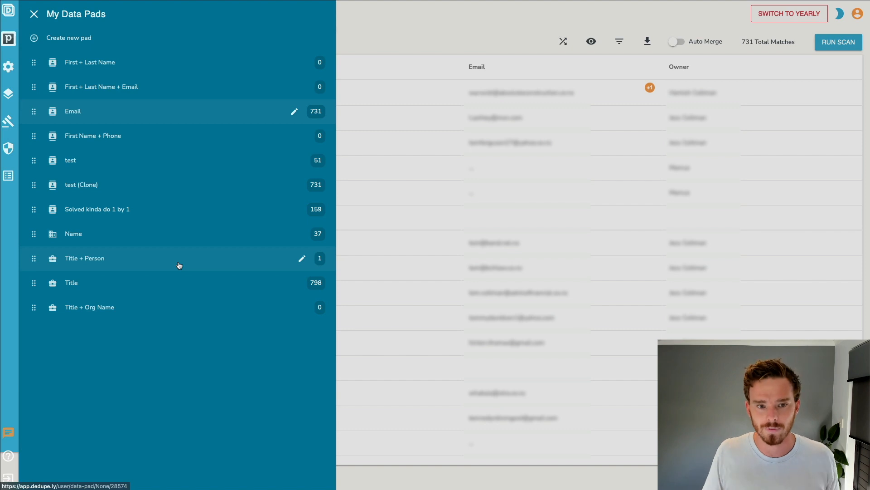
mouse_move(126, 72)
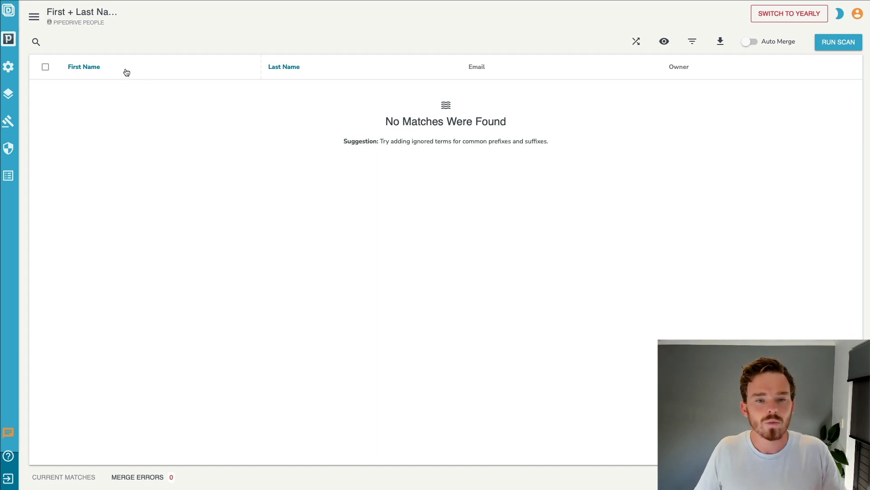
mouse_move(84, 35)
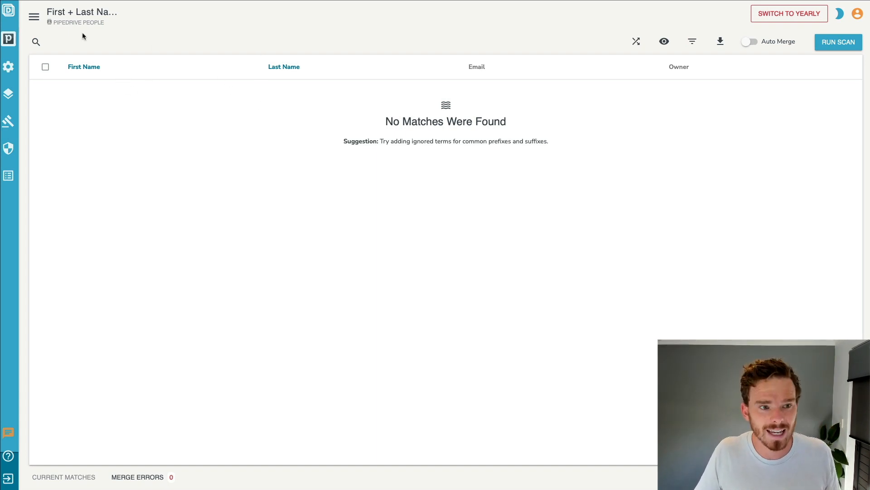
click(33, 16)
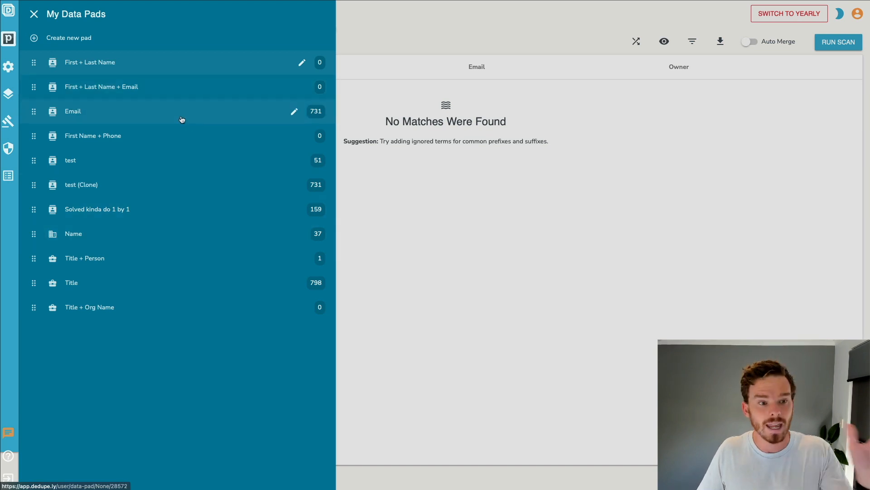
click(72, 111)
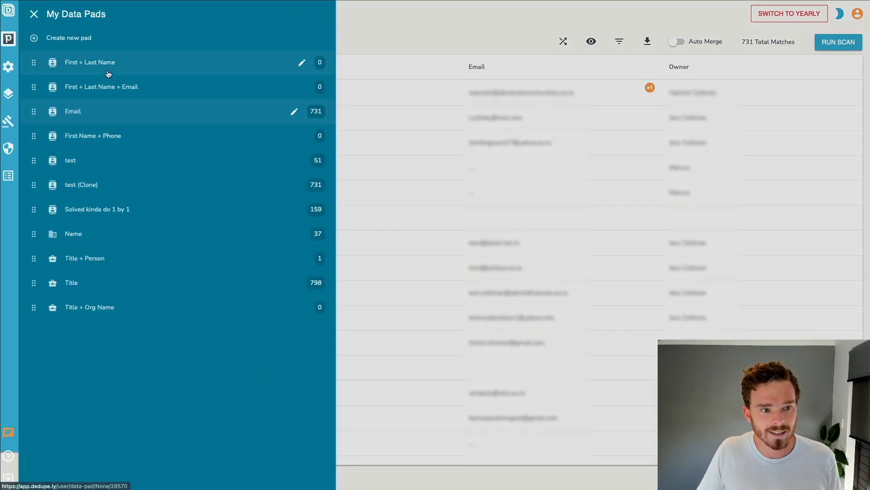
mouse_move(129, 244)
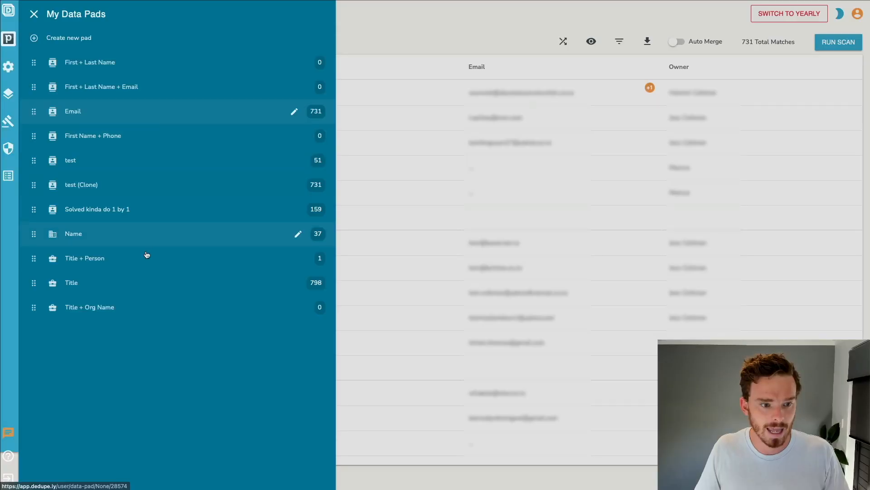
click(33, 13)
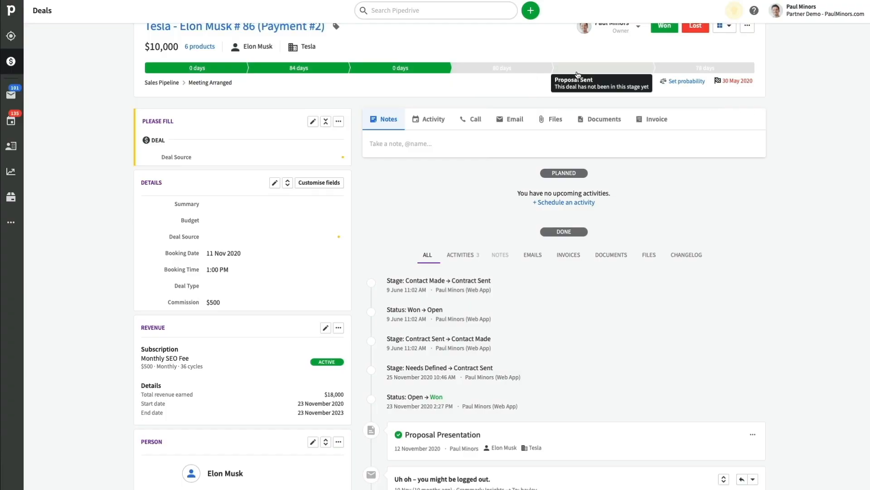
Step: Switch to the course dashboard and start lesson 2.2: Setting up your pipeline(s)
click(603, 67)
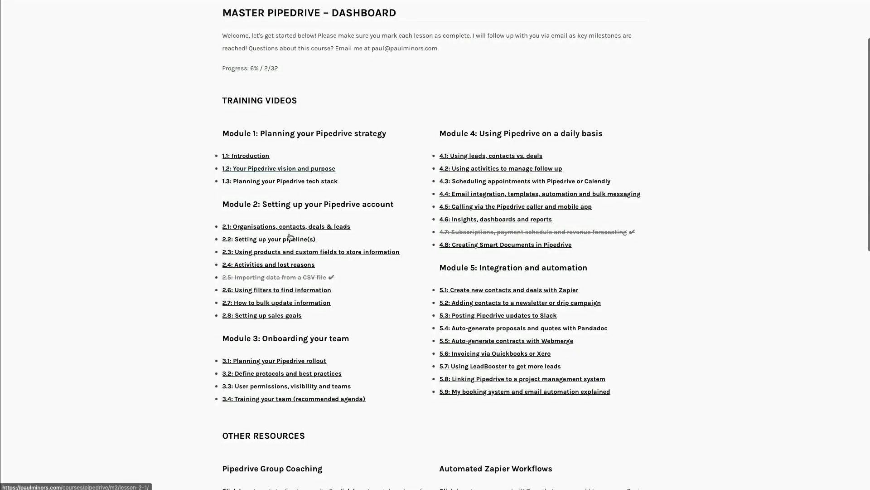
click(269, 238)
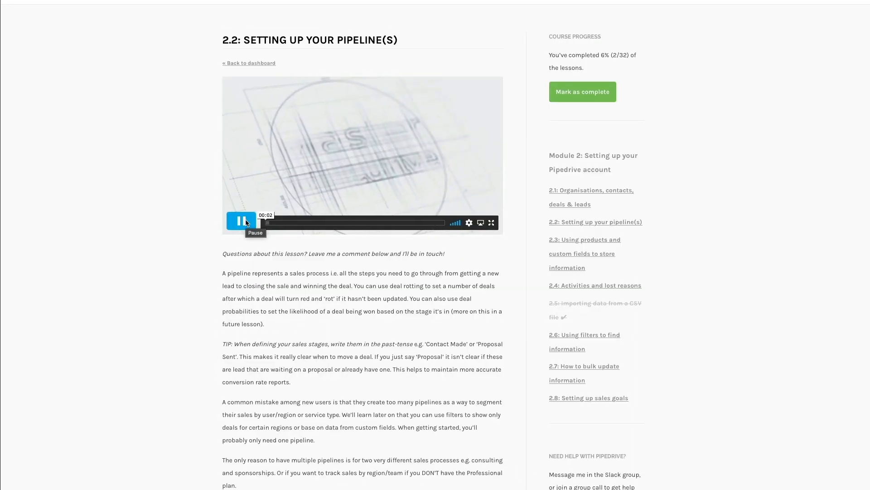